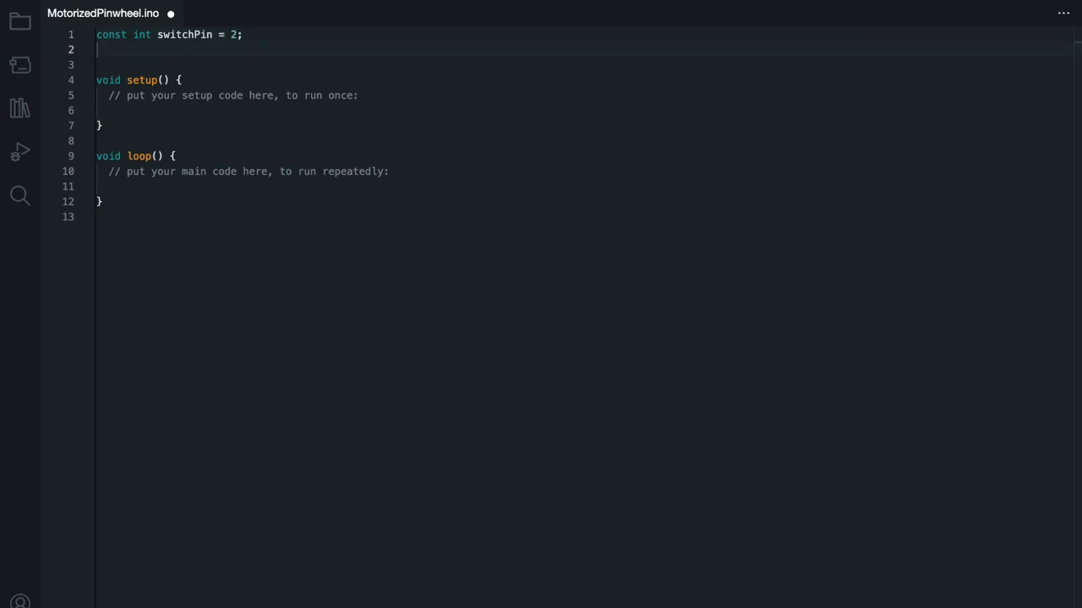
{"action": "type", "text": "const int motorP"}
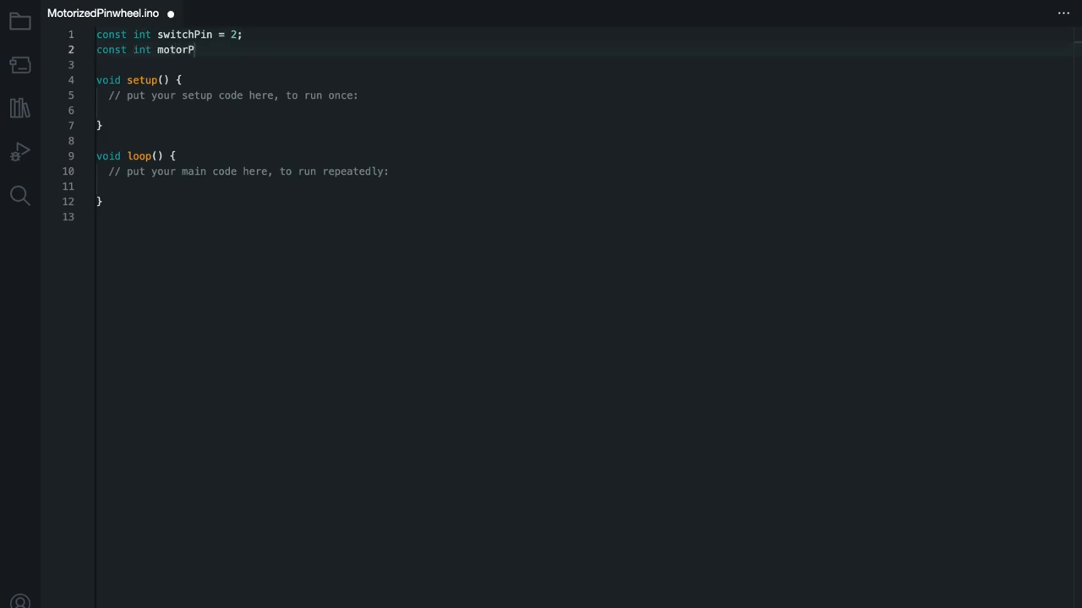
{"action": "type", "text": "in = 9;"}
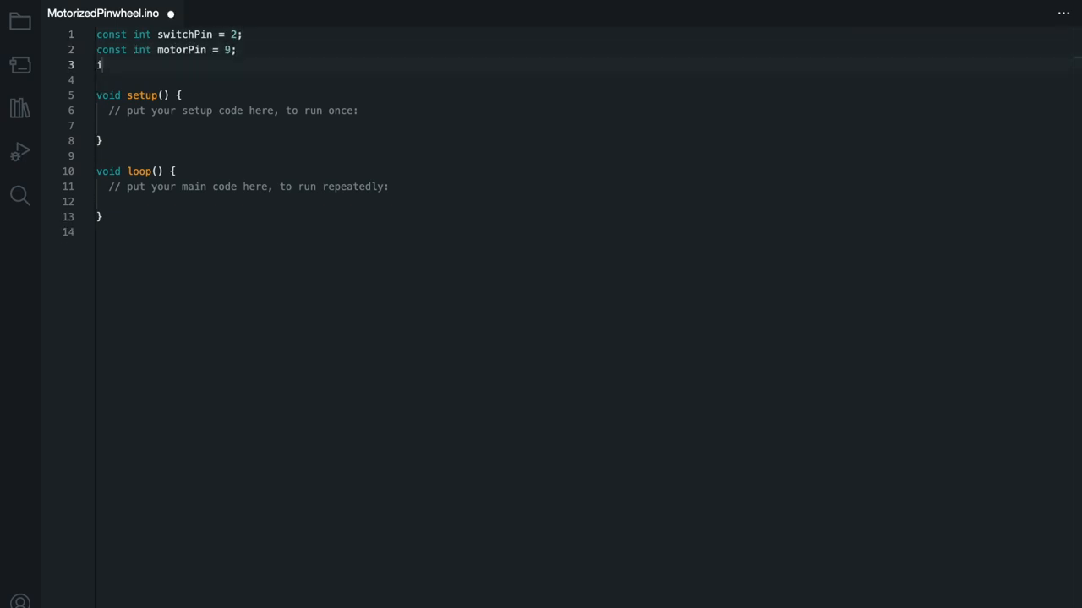
{"action": "type", "text": "nt switchState"}
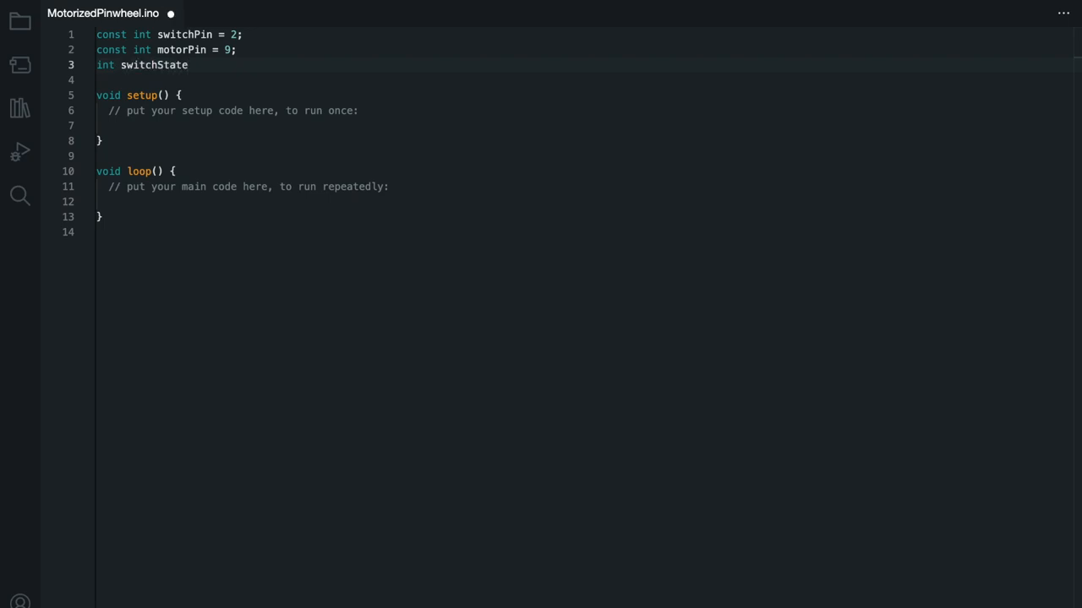
{"action": "type", "text": "= 0;"}
{"action": "left_click", "coordinate": [242, 110]}
{"action": "type", "text": "pinMode("}
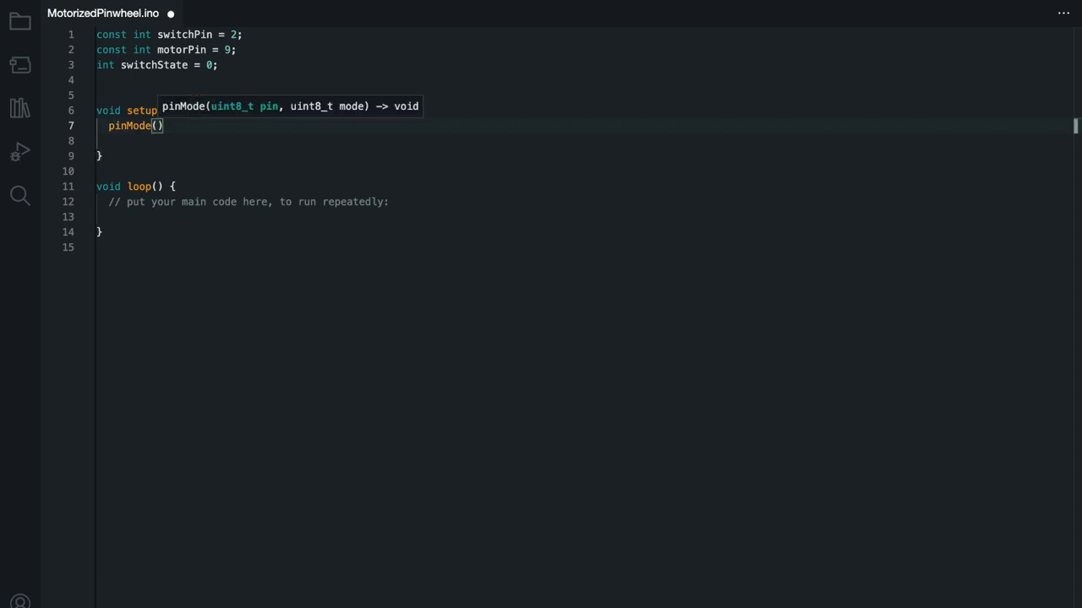
{"action": "type", "text": "motorPin, OUTPU"}
{"action": "type", "text": "pinMode("}
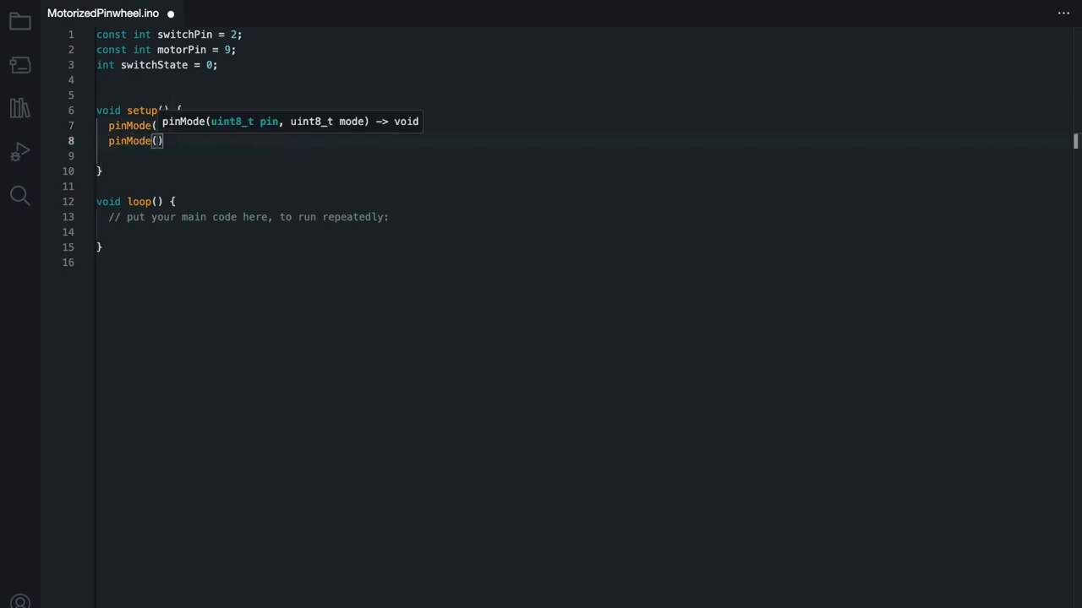
{"action": "type", "text": "switchPin,"}
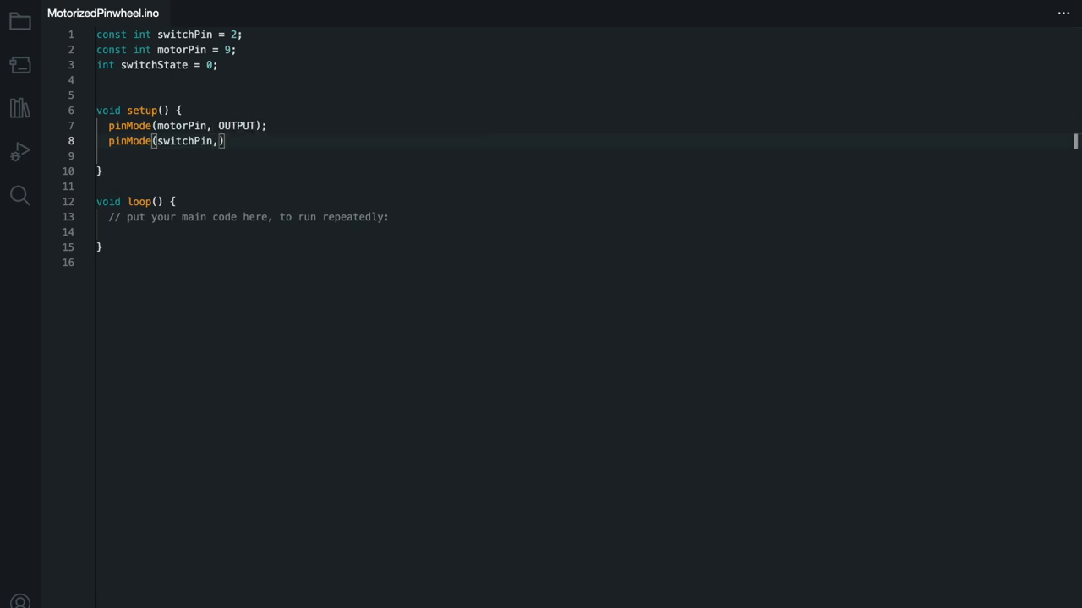
{"action": "type", "text": "INPUT);"}
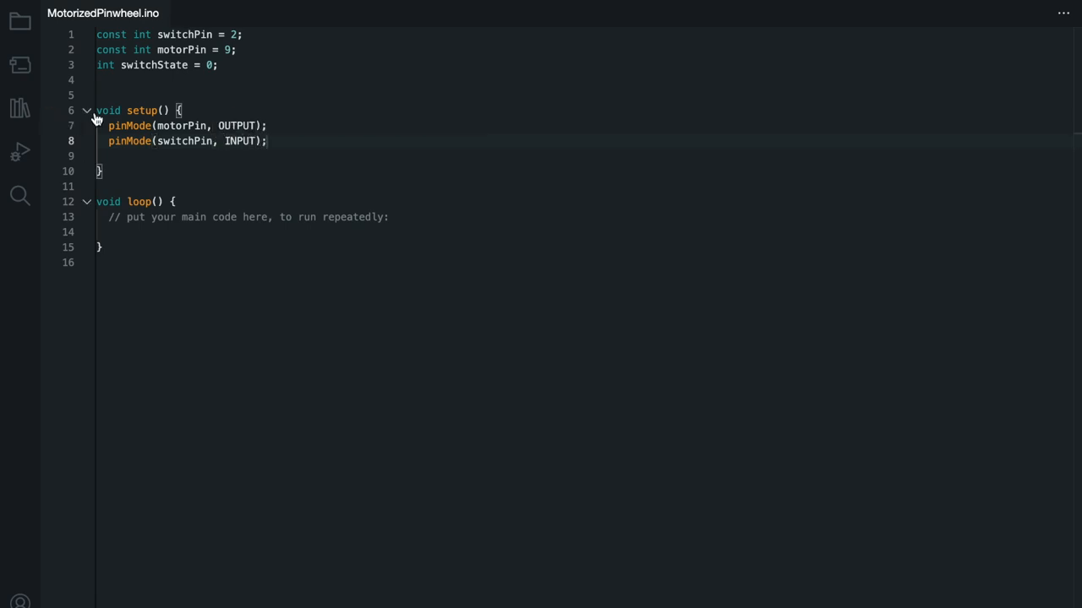
{"action": "type", "text": "//sets our pin"}
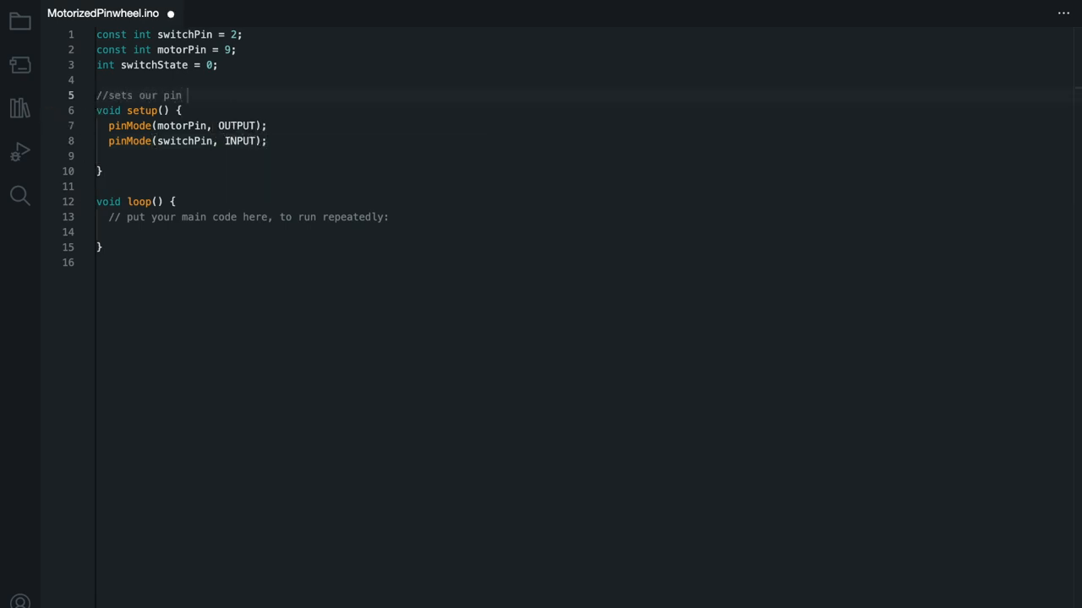
{"action": "type", "text": "s for input and output"}
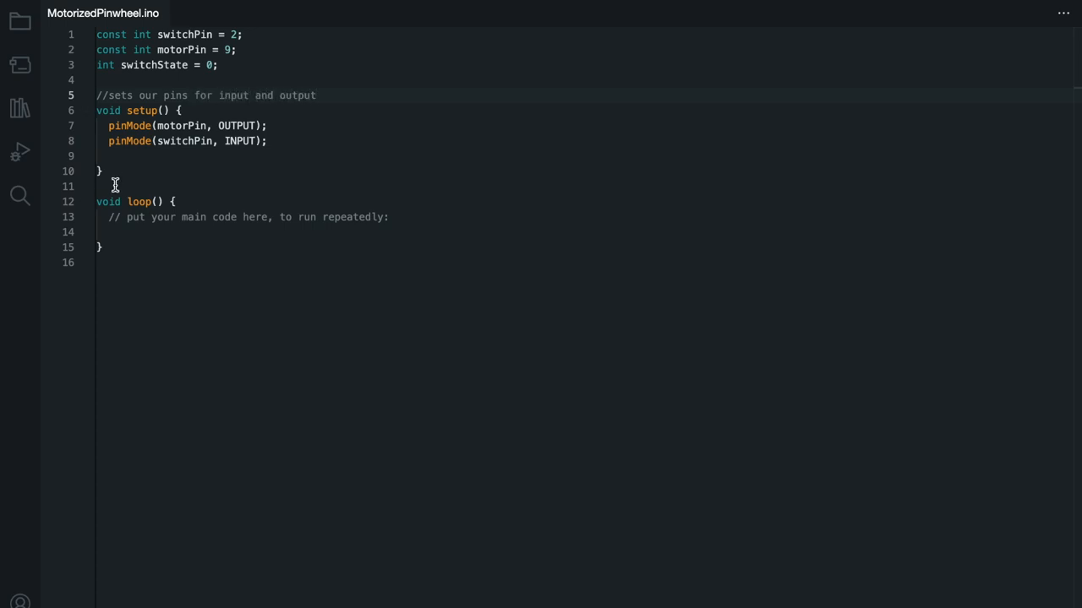
{"action": "type", "text": "switchState = digitalRead(switchPin);"}
{"action": "type", "text": "else"}
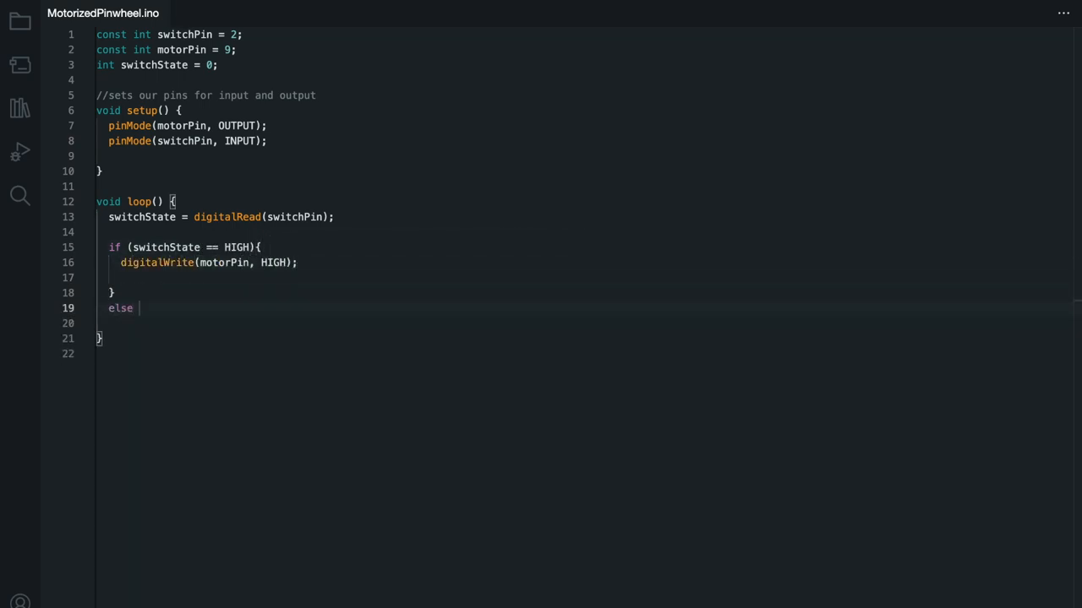
{"action": "type", "text": "{"}
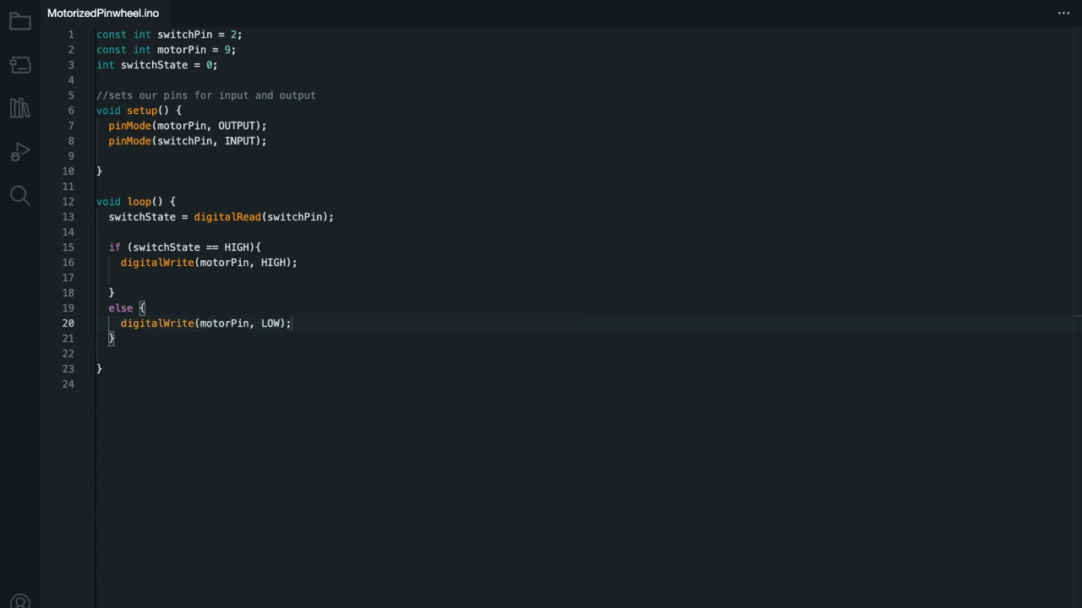
{"action": "type", "text": "//Turns on motor if switch is pressed"}
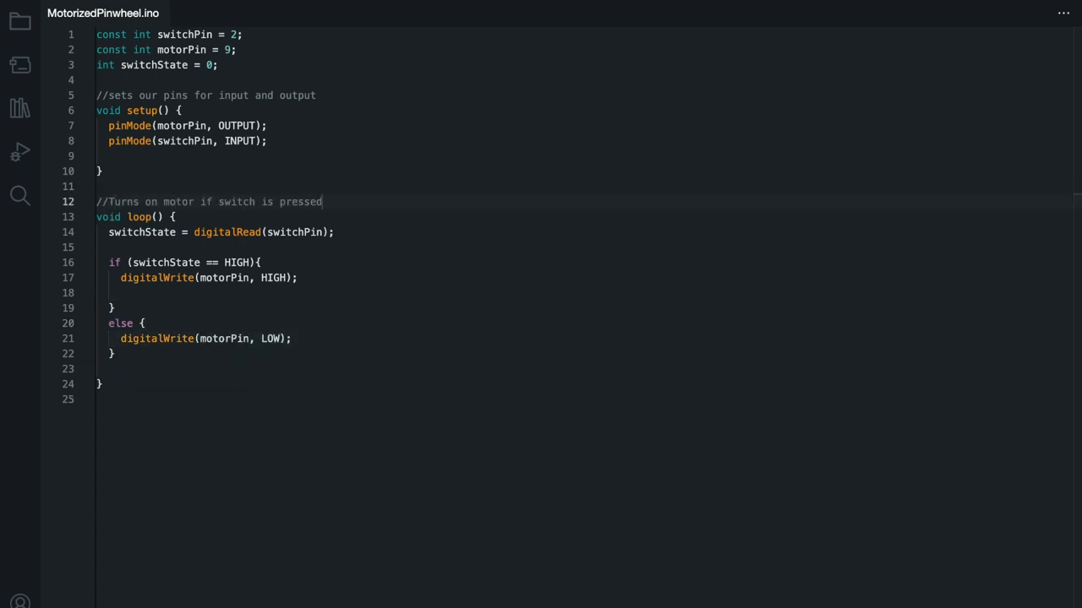